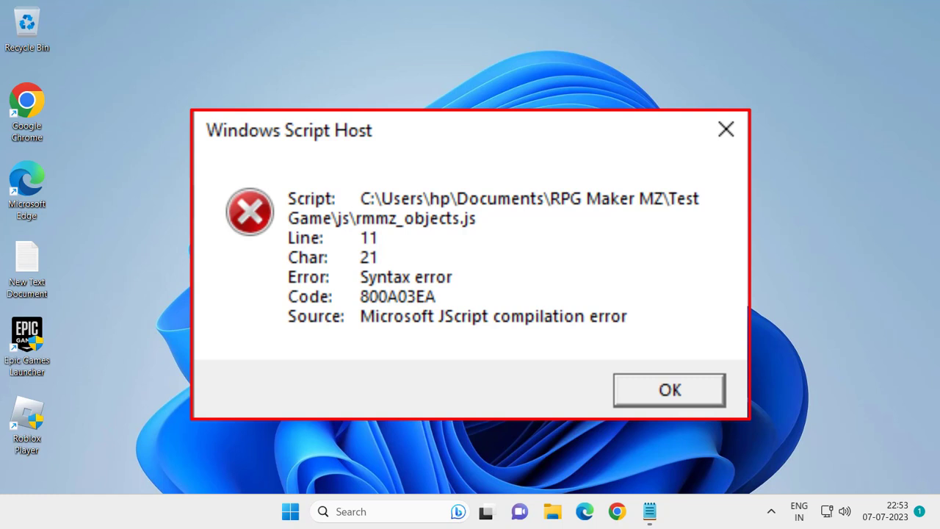
Dismiss the Windows Script Host syntax error for rmmz_objects.js
left_click(668, 389)
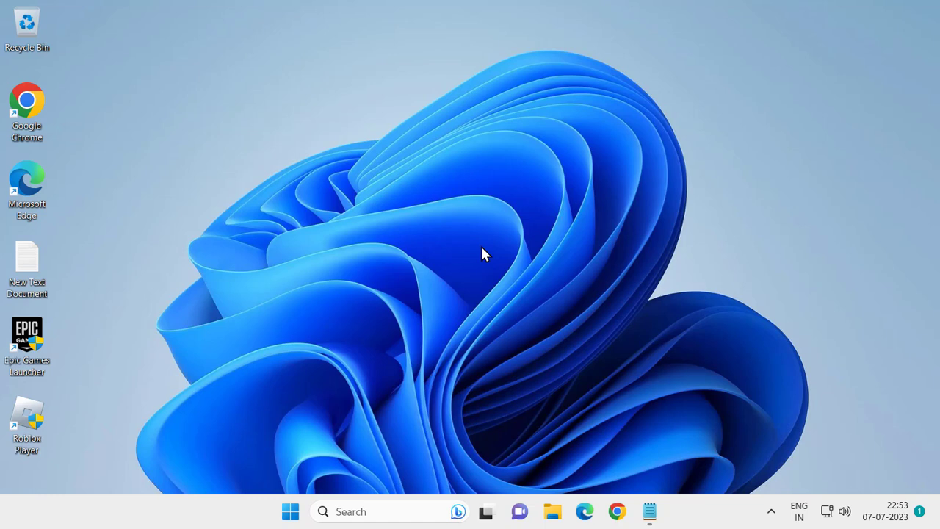
mouse_move(402, 511)
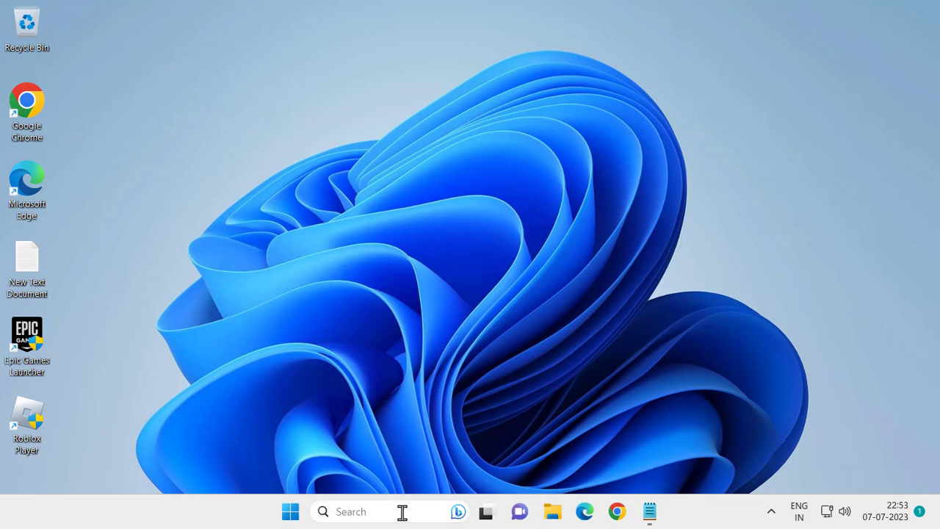
Run regsvr32 jscript.dll and vbscript.dll in an admin Command Prompt, then close it
type("cmd")
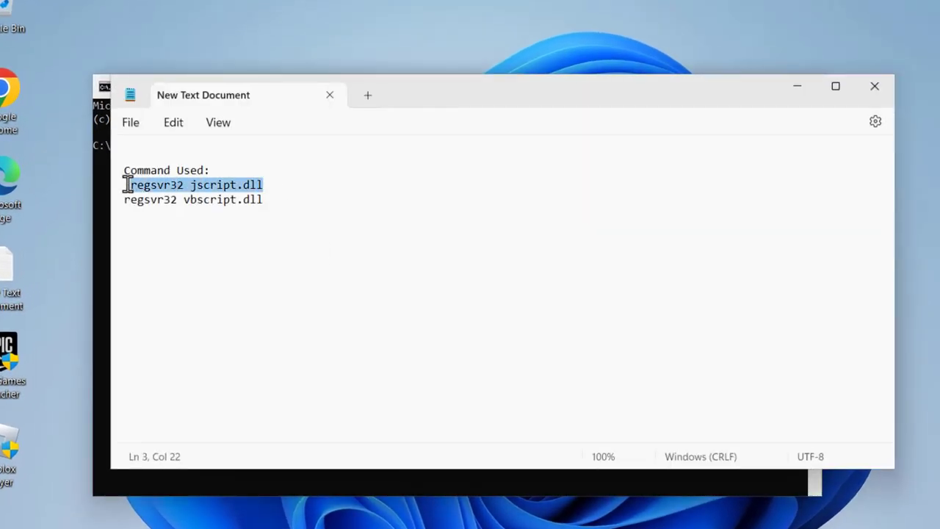
right_click(191, 185)
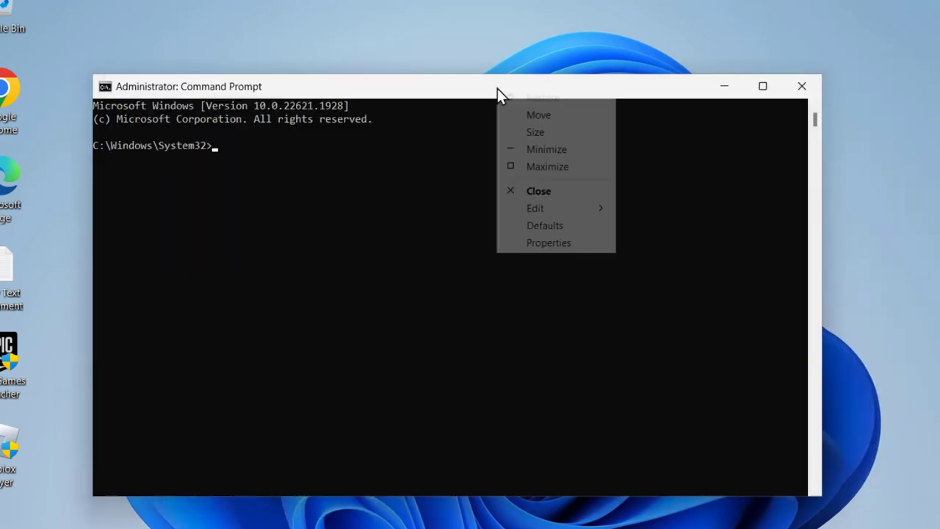
left_click(535, 208)
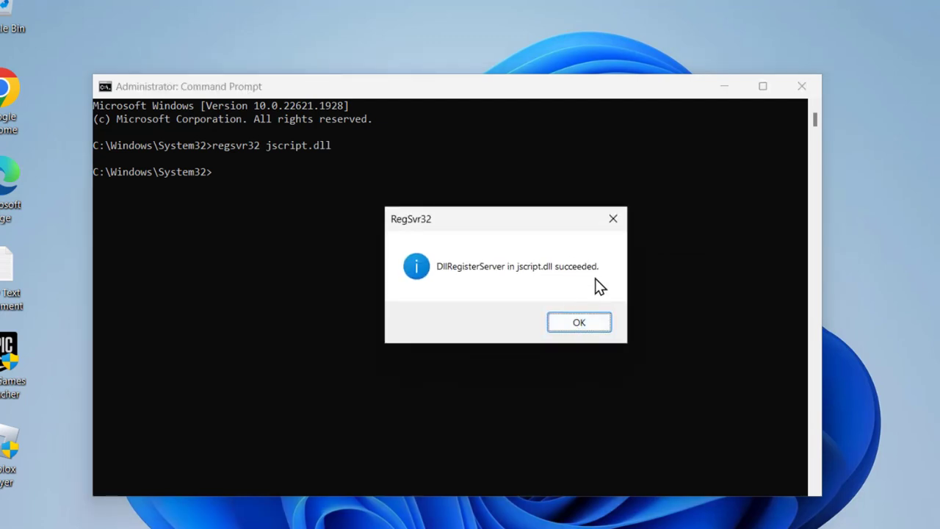
left_click(579, 322)
type("regsvr32 vbscript.dll")
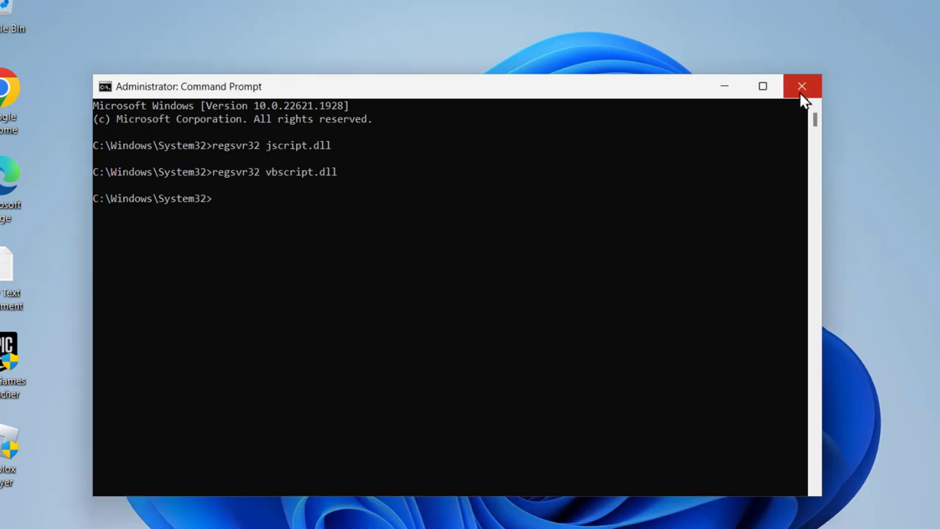
left_click(802, 85)
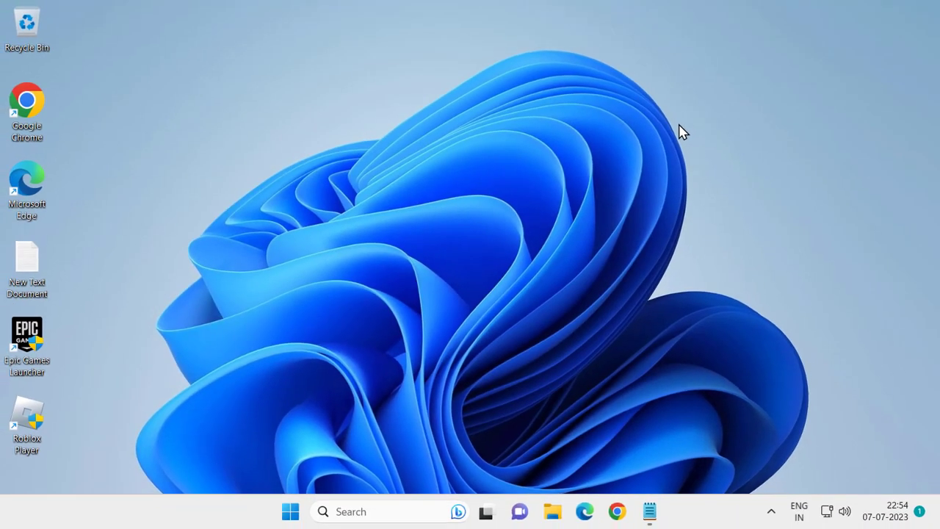
mouse_move(464, 220)
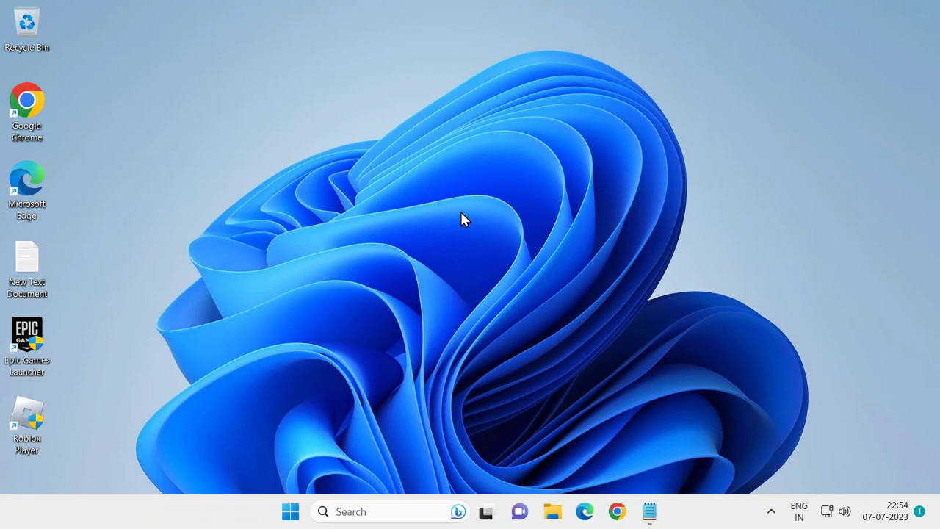
mouse_move(452, 242)
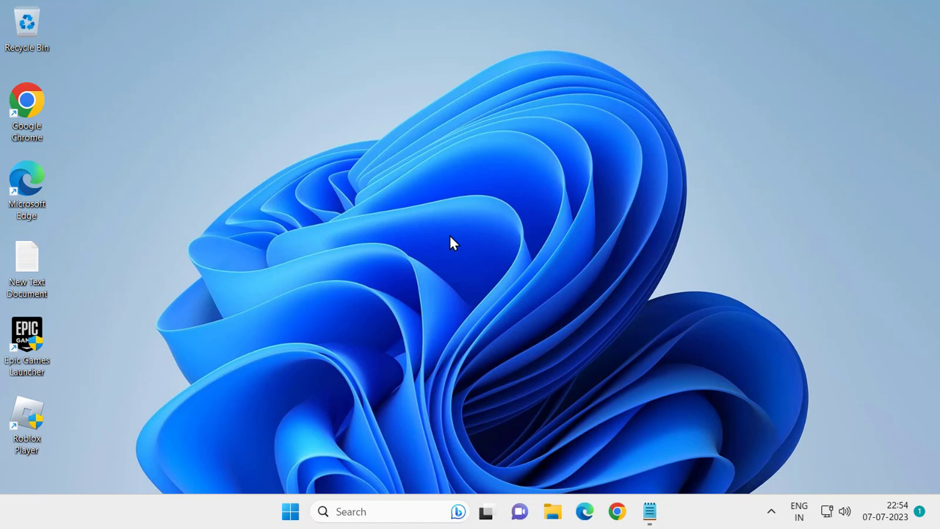
mouse_move(474, 305)
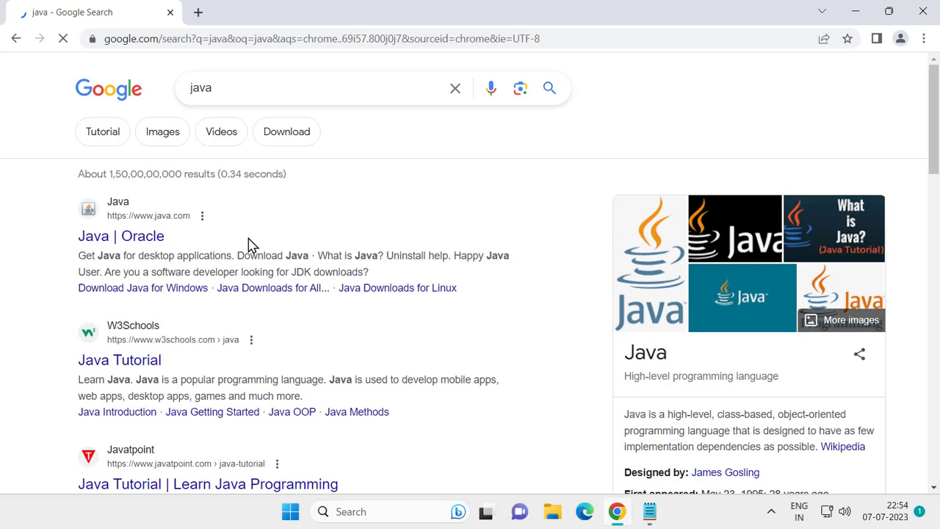
Download the 64-bit jre-8u371 Java installer from java.com via the Java | Oracle result
left_click(121, 236)
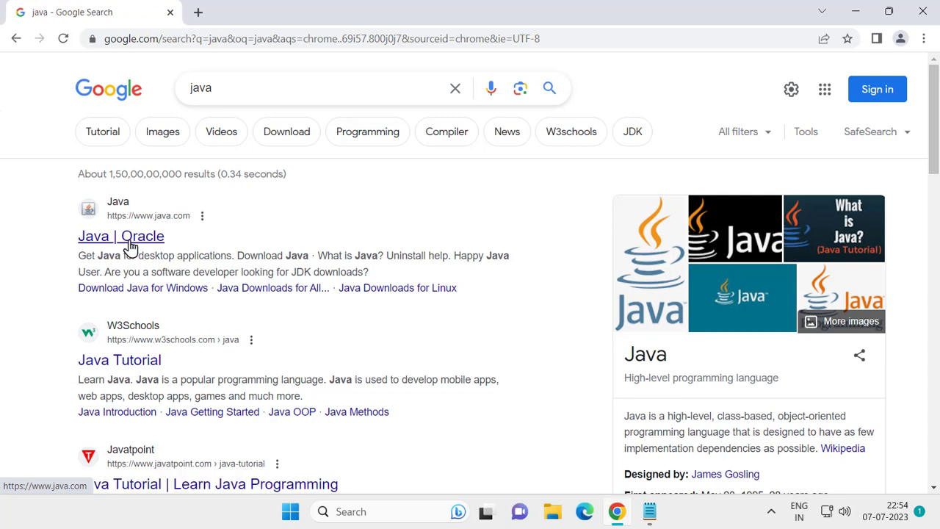
left_click(120, 236)
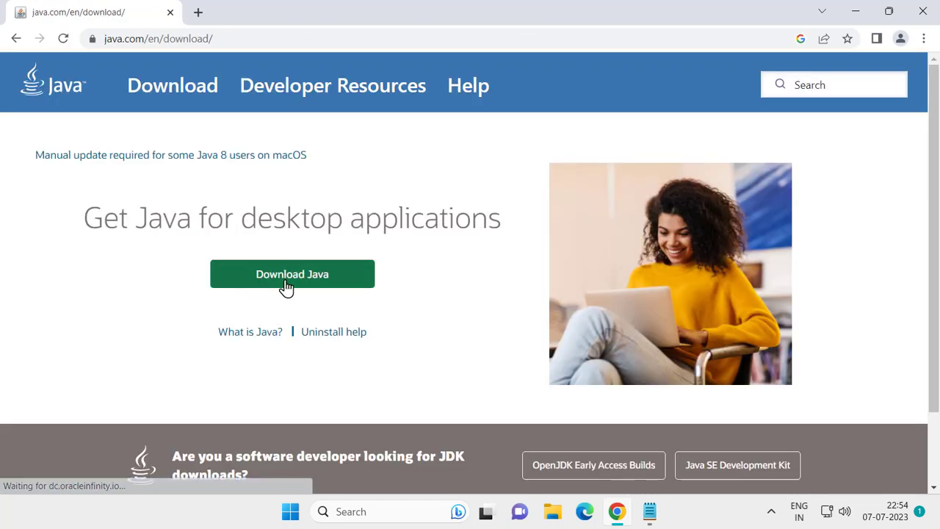
left_click(292, 274)
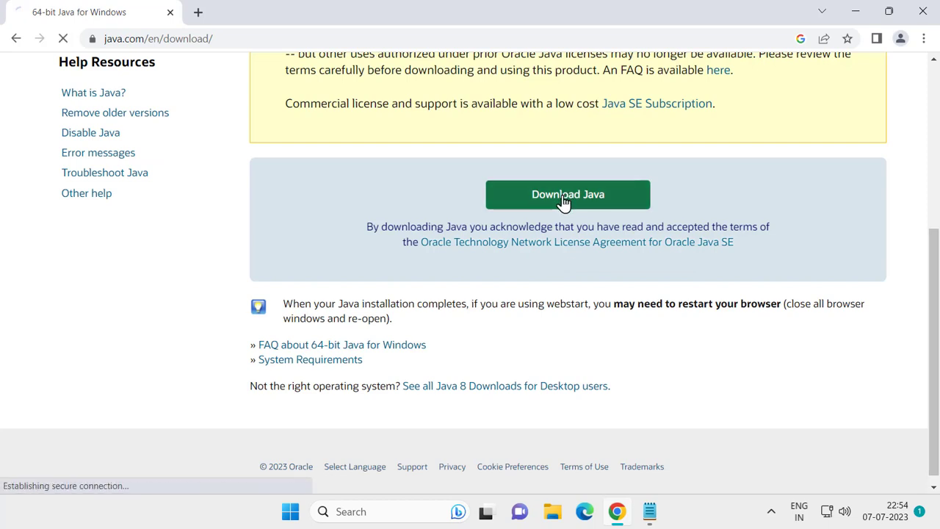
left_click(567, 194)
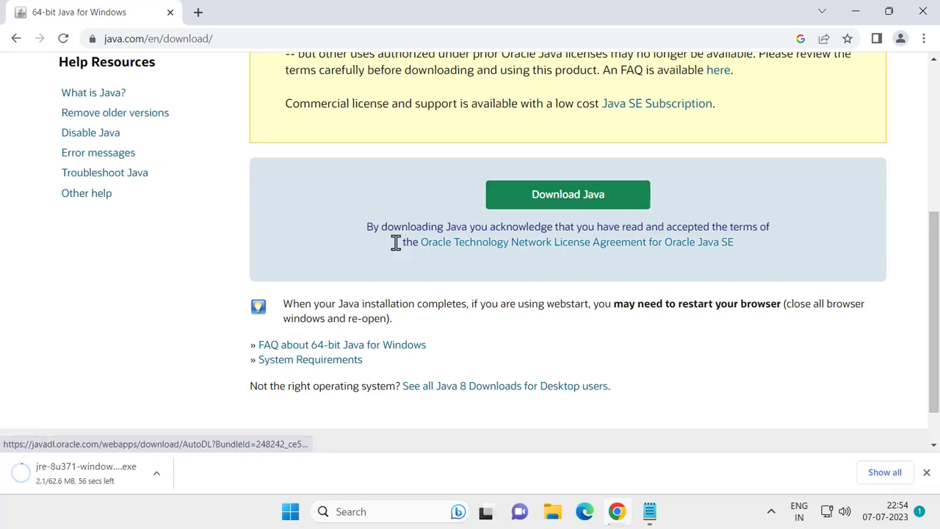
left_click(156, 472)
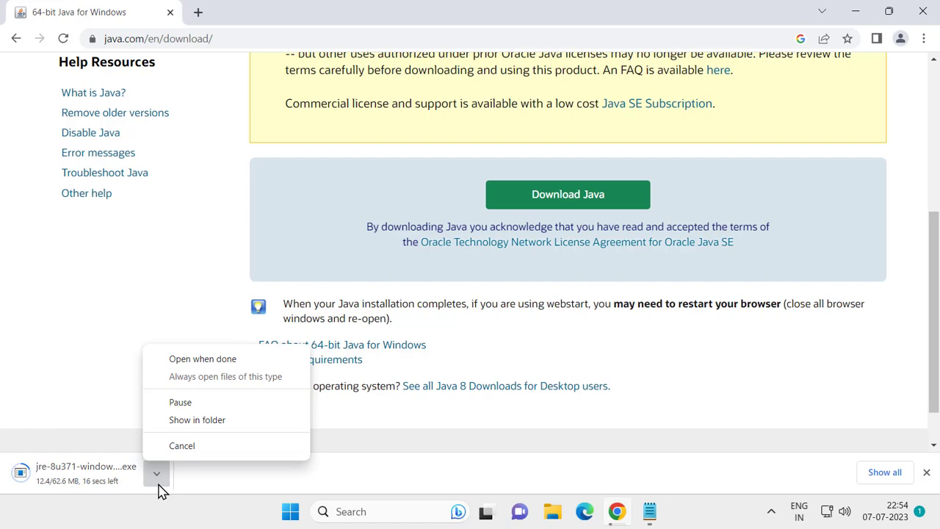
mouse_move(197, 420)
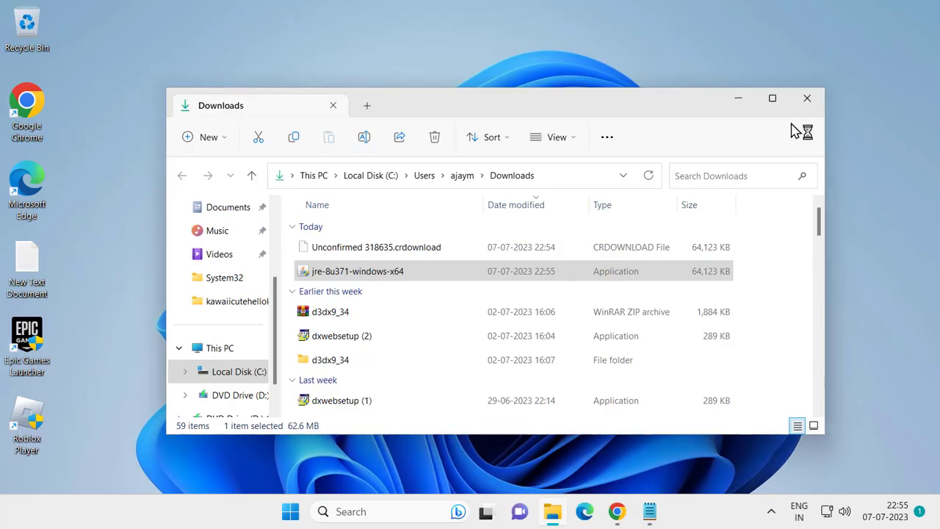
Launch jre-8u371-windows-x64 from Downloads and click Install in Java Setup
double_click(358, 271)
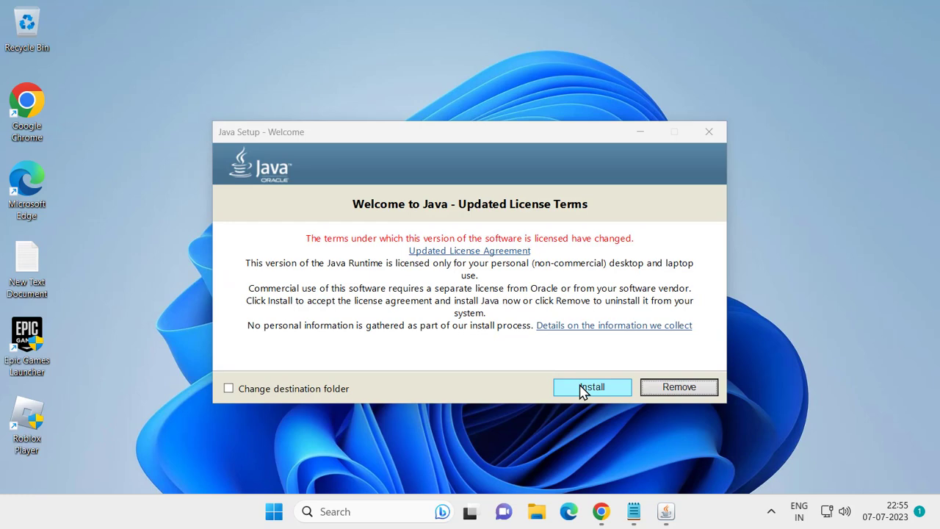
left_click(593, 387)
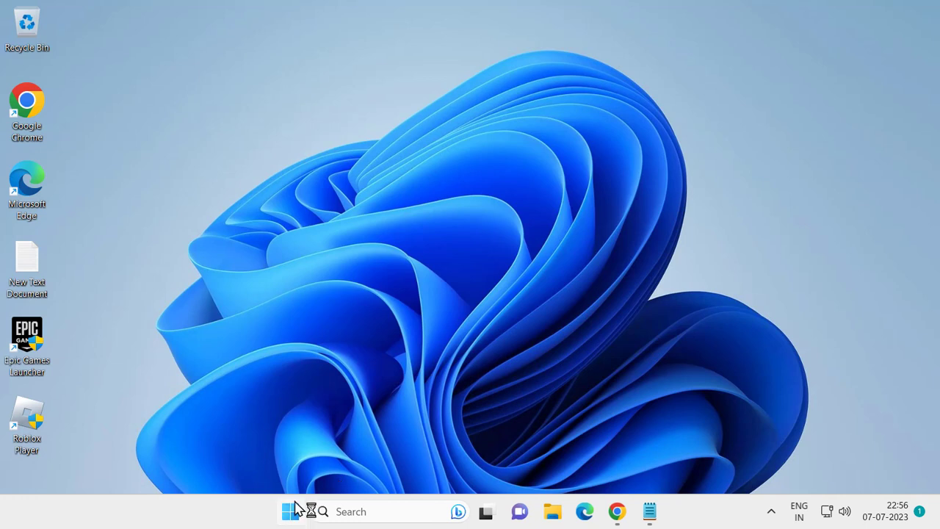
Show the Start menu's power options with Restart available
left_click(290, 512)
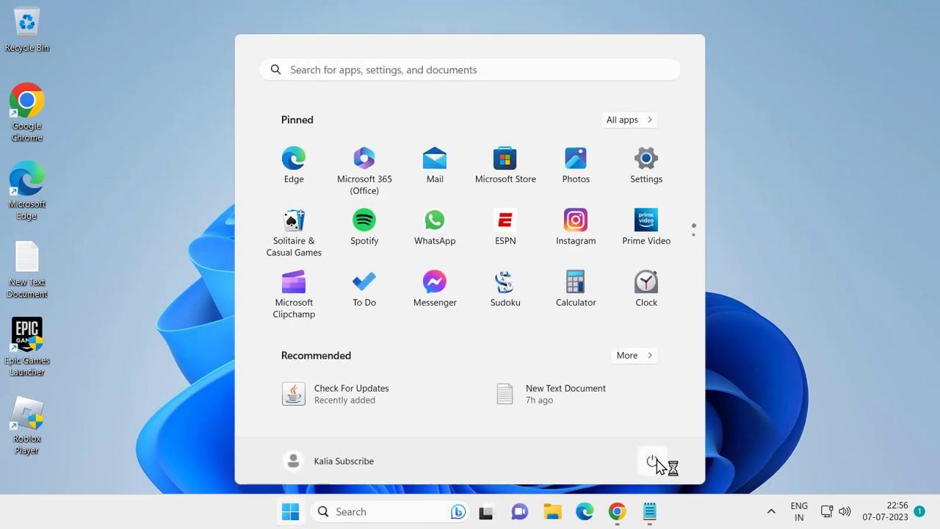
left_click(653, 461)
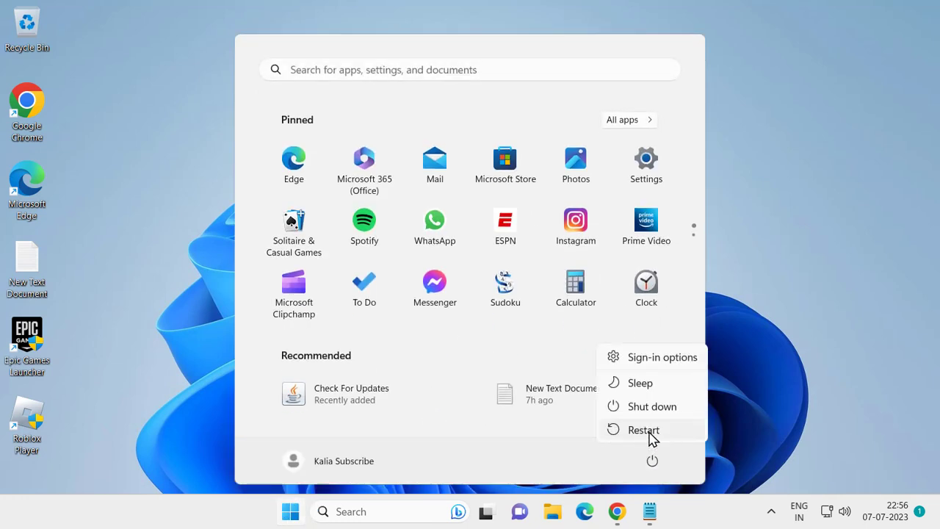